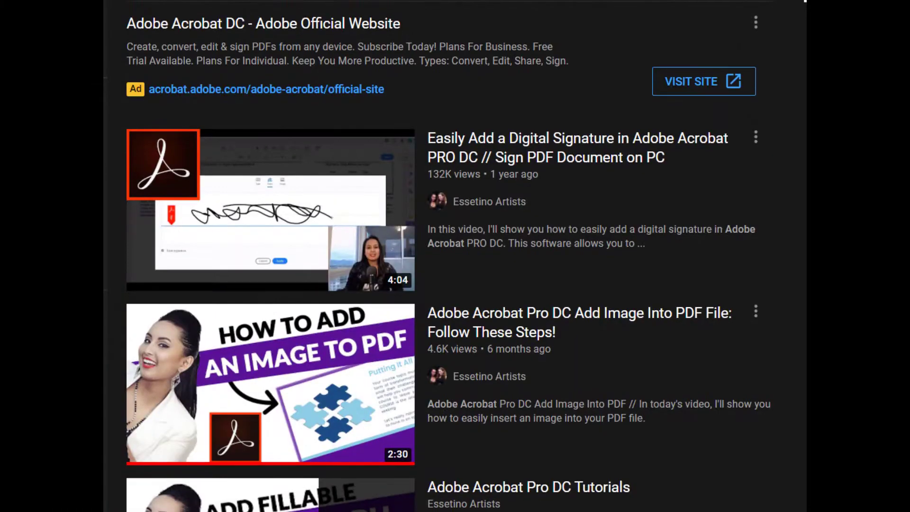
Scroll to the sample drop-down by the Gear Guide header and switch it from Choose One to Test 3
scroll(down, 3)
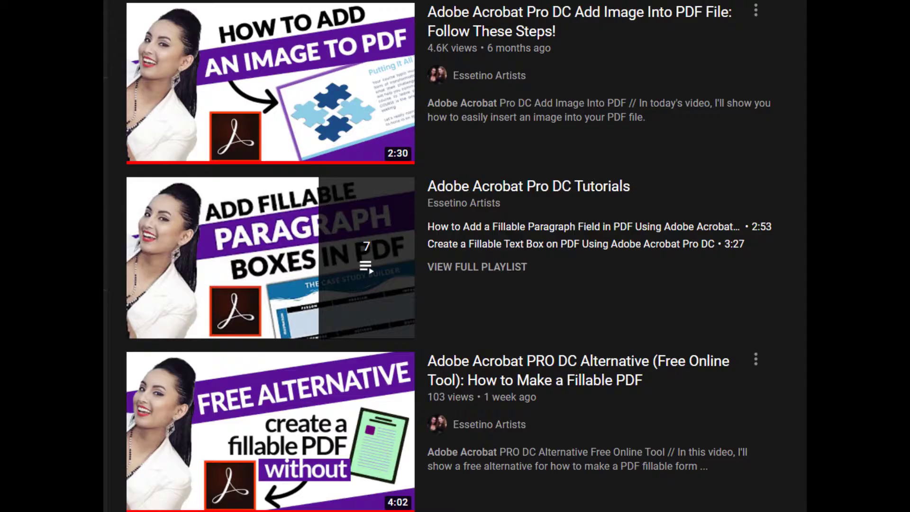
scroll(down, 3)
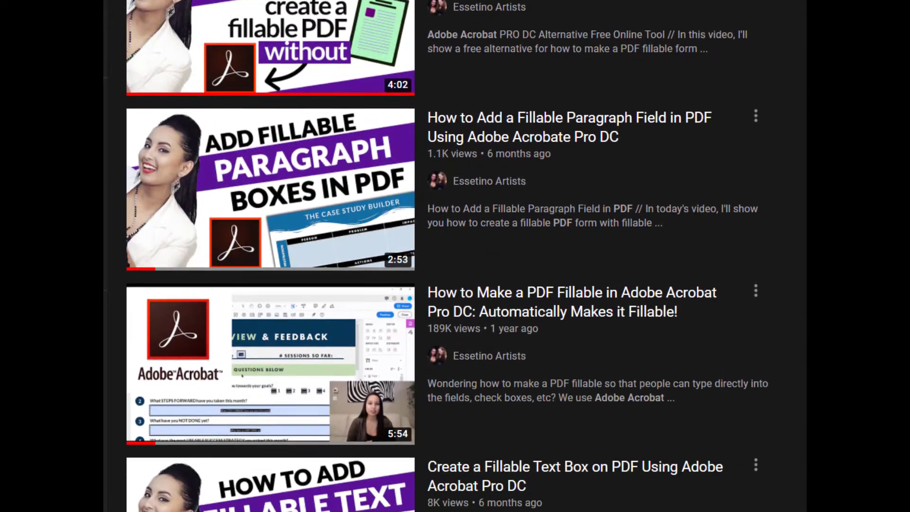
scroll(down, 3)
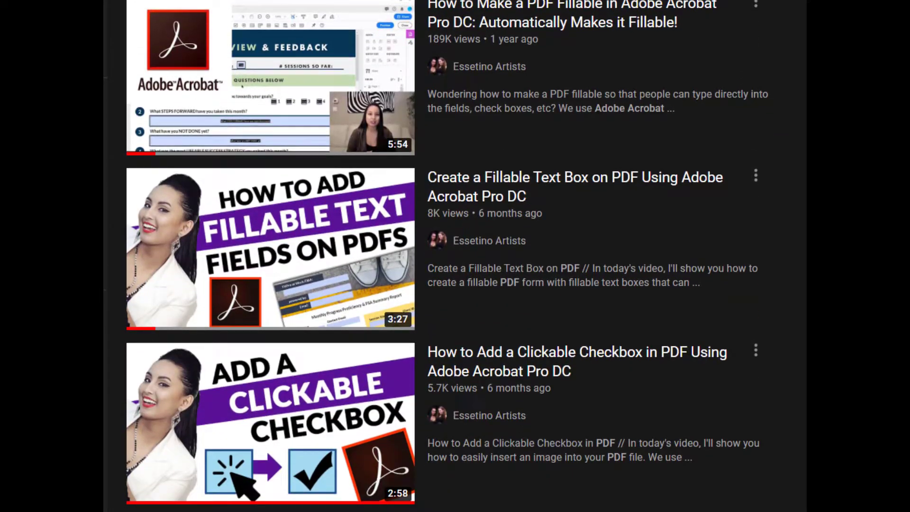
scroll(down, 3)
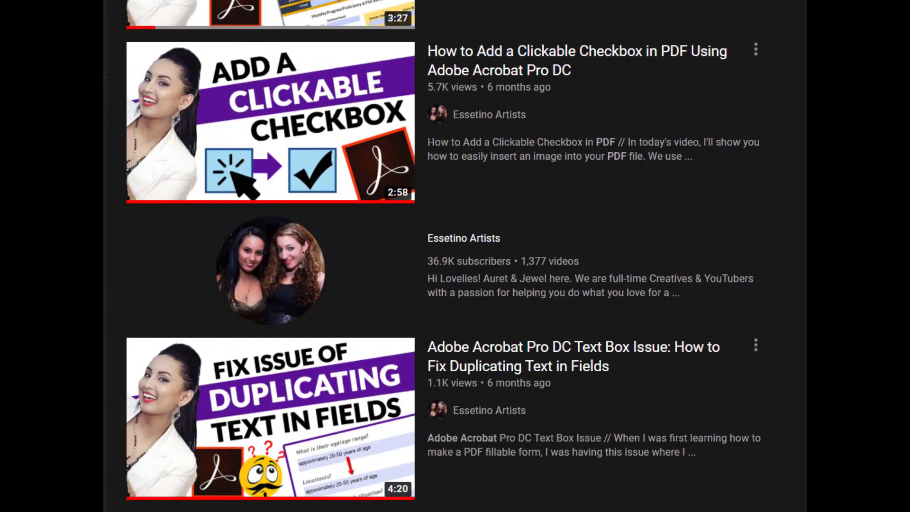
scroll(down, 3)
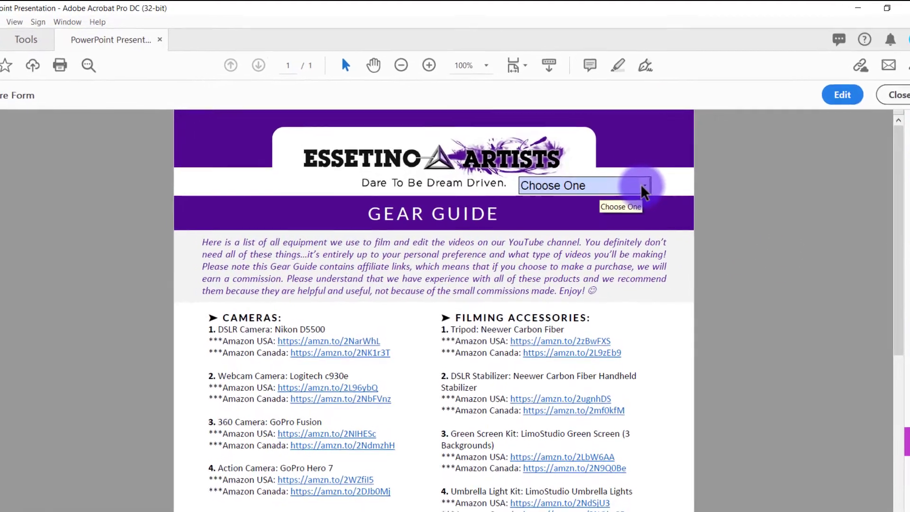
click(644, 186)
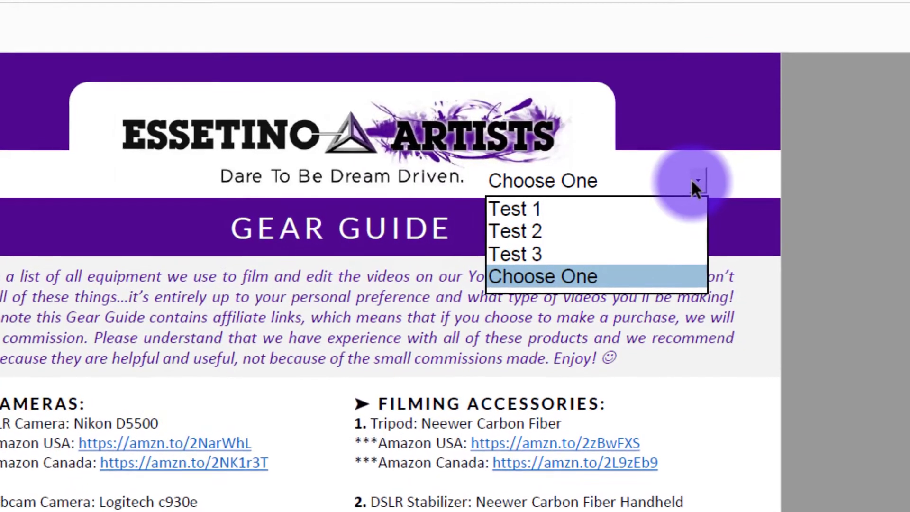
click(542, 276)
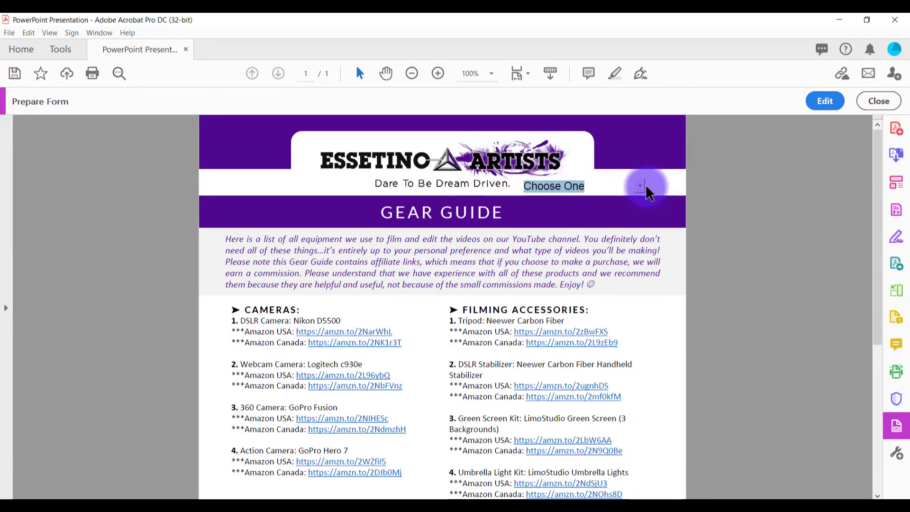
click(640, 186)
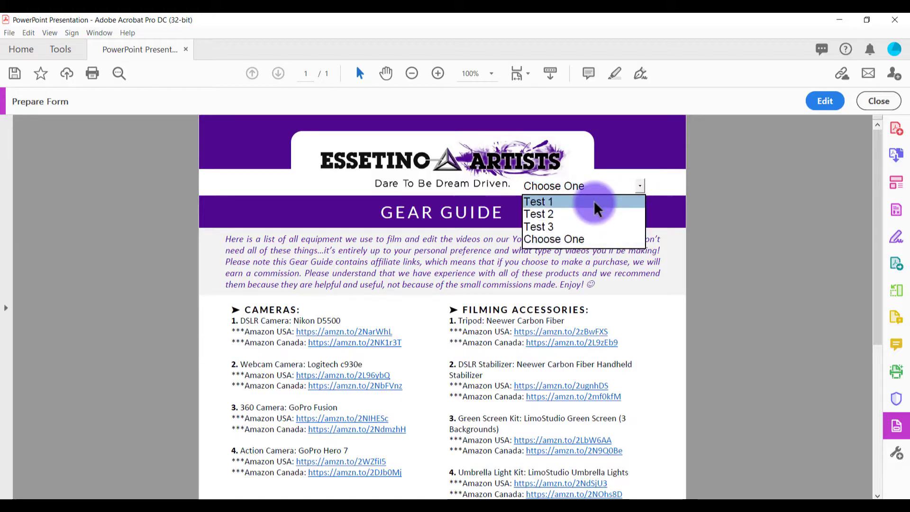
click(538, 226)
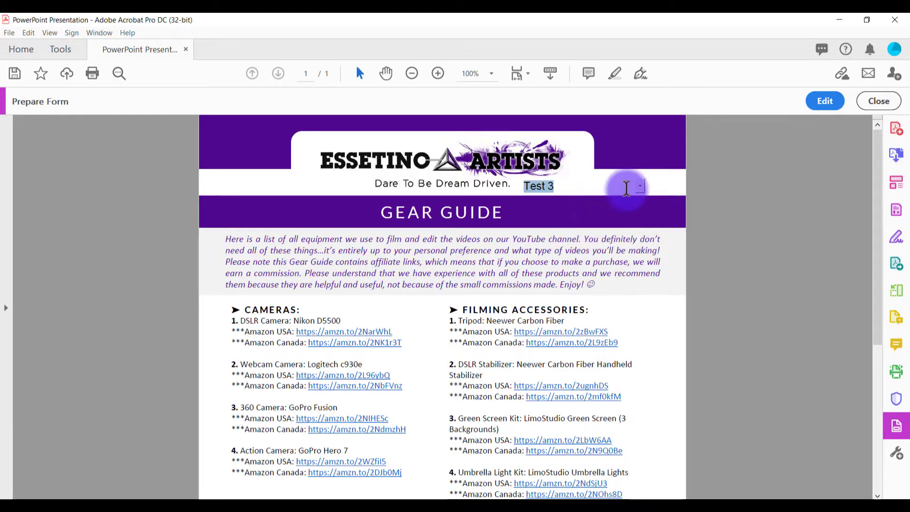
mouse_move(659, 177)
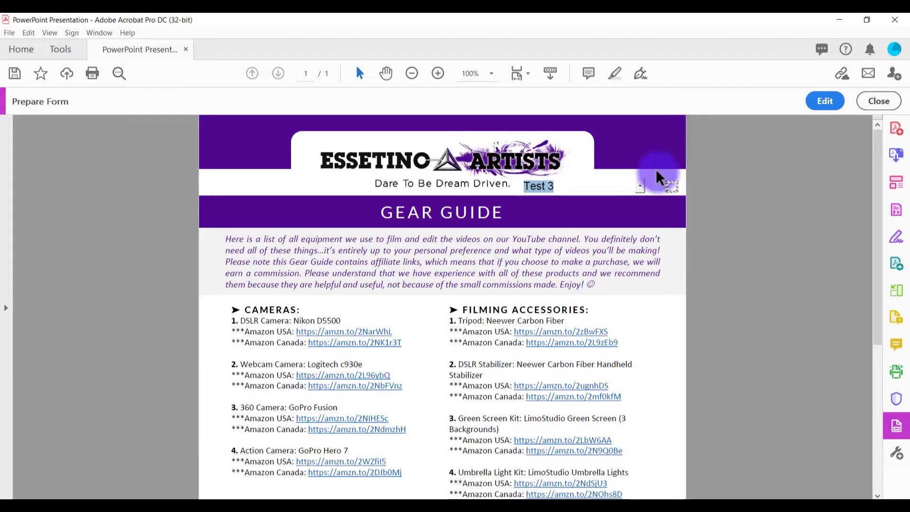
mouse_move(650, 192)
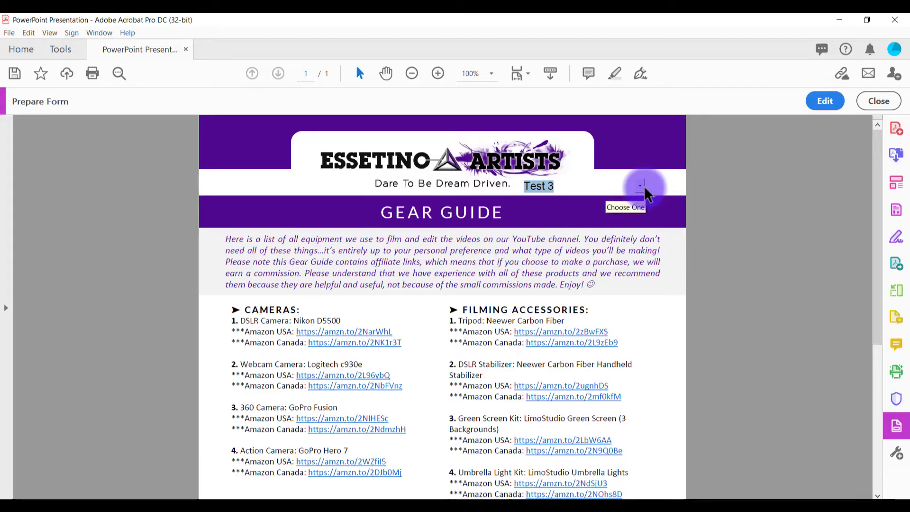
click(825, 101)
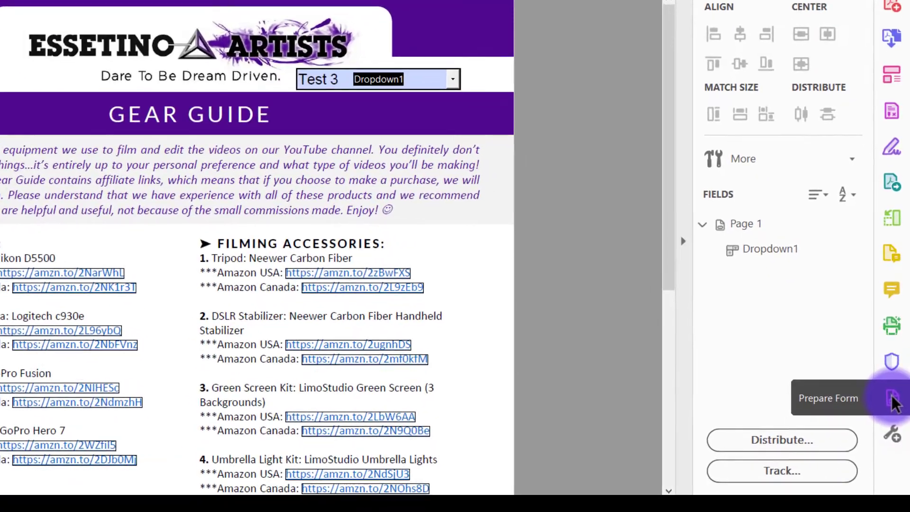
Start Prepare Form on the Gear Guide from the More Tools catalog
scroll(down, 3)
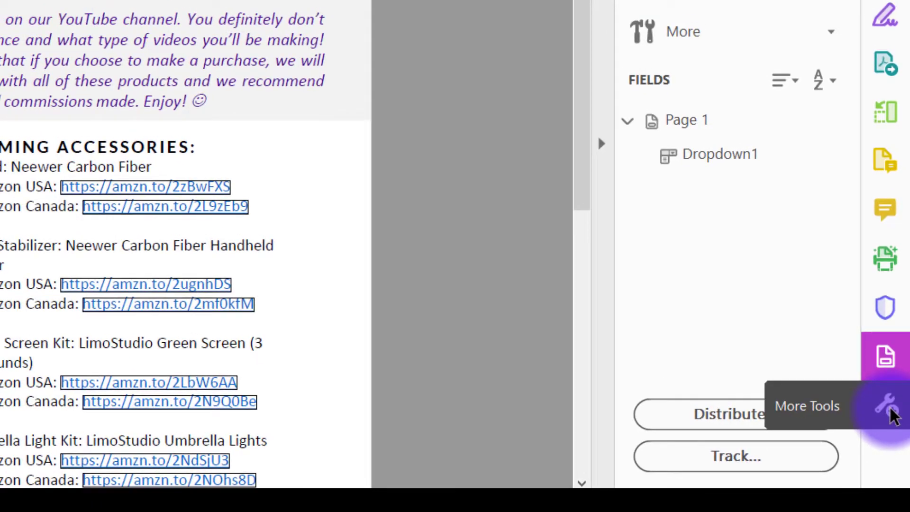
click(886, 407)
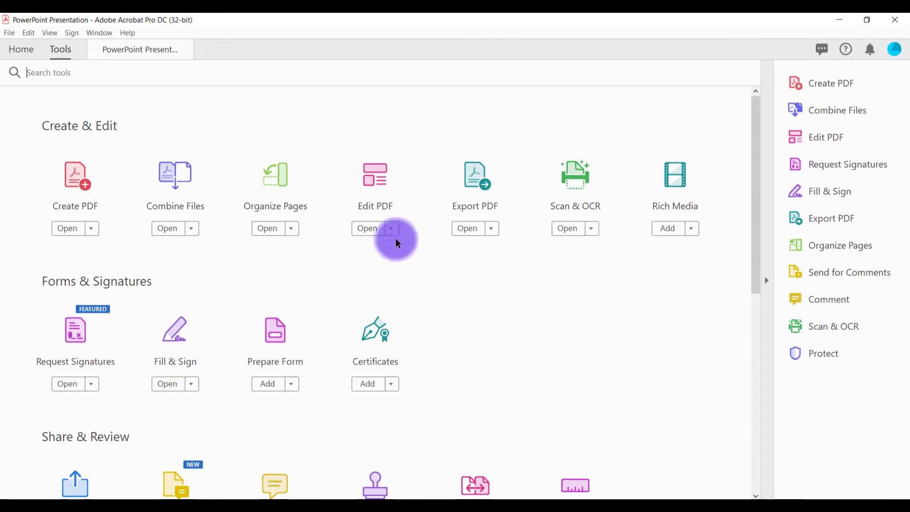
mouse_move(225, 309)
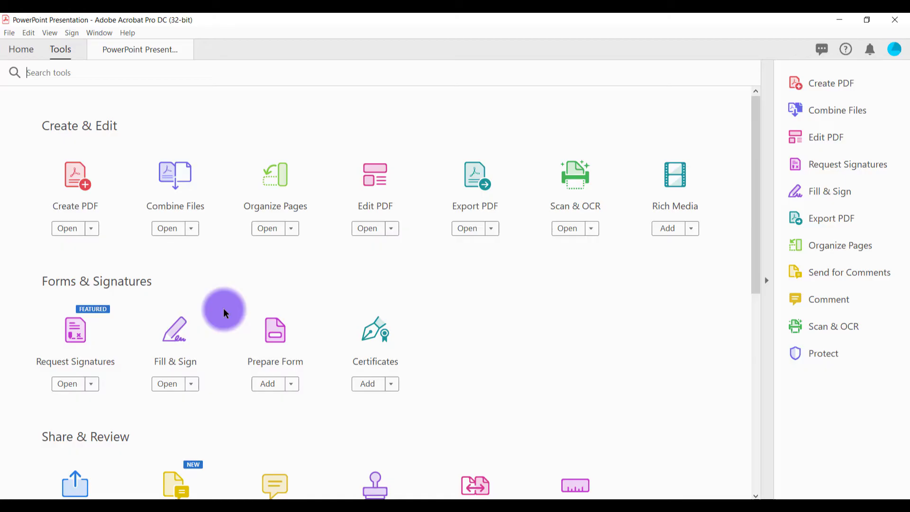
click(274, 345)
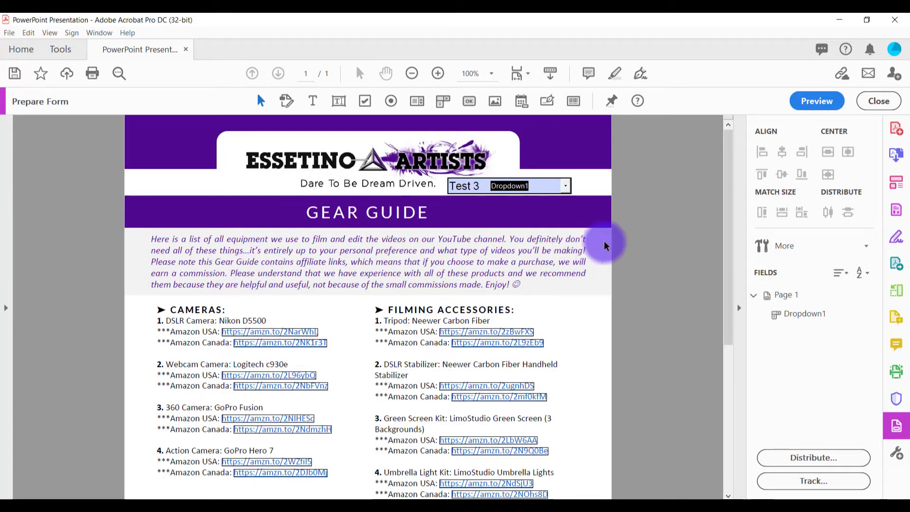
mouse_move(654, 223)
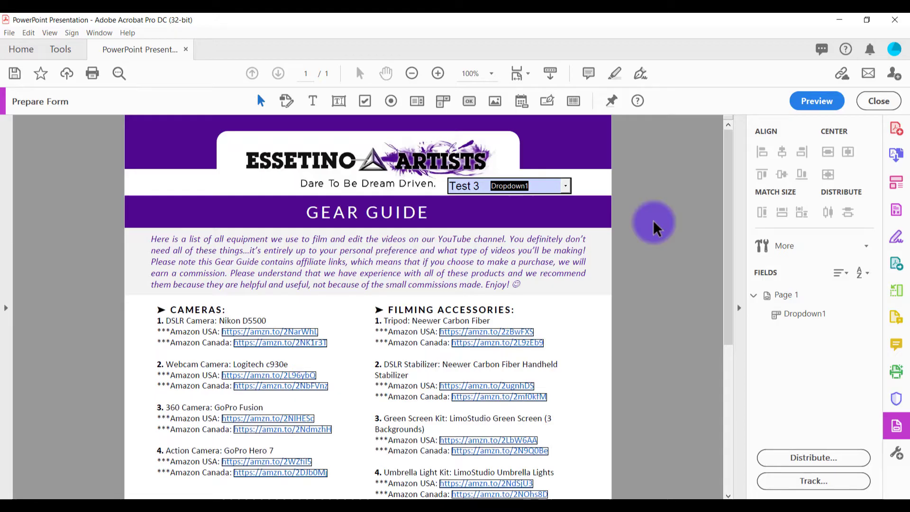
mouse_move(897, 426)
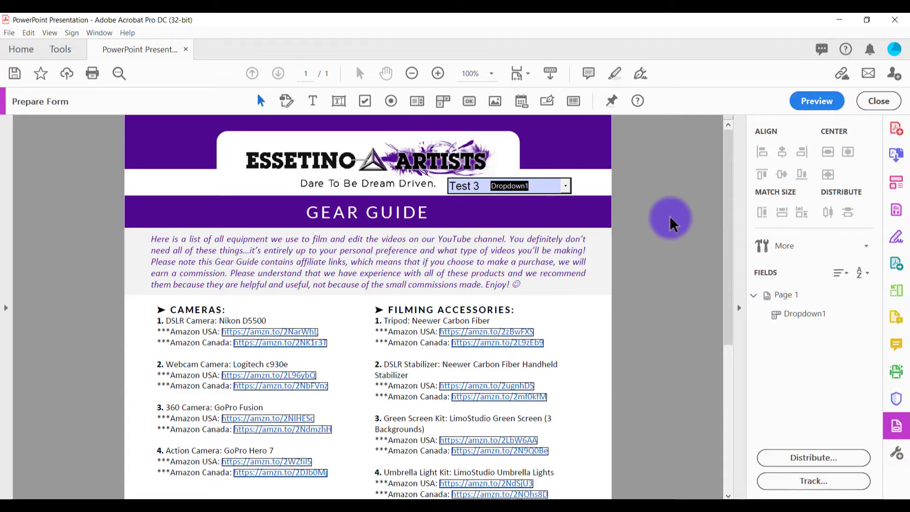
mouse_move(678, 16)
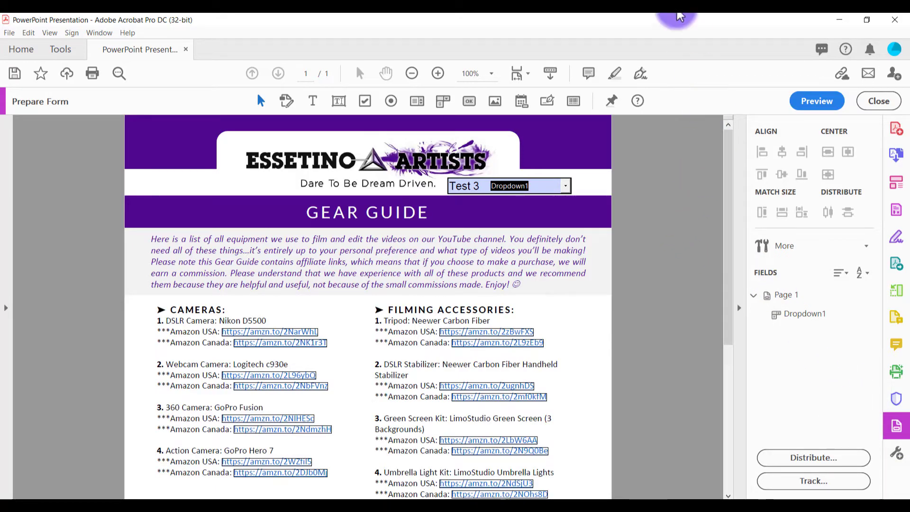
mouse_move(442, 100)
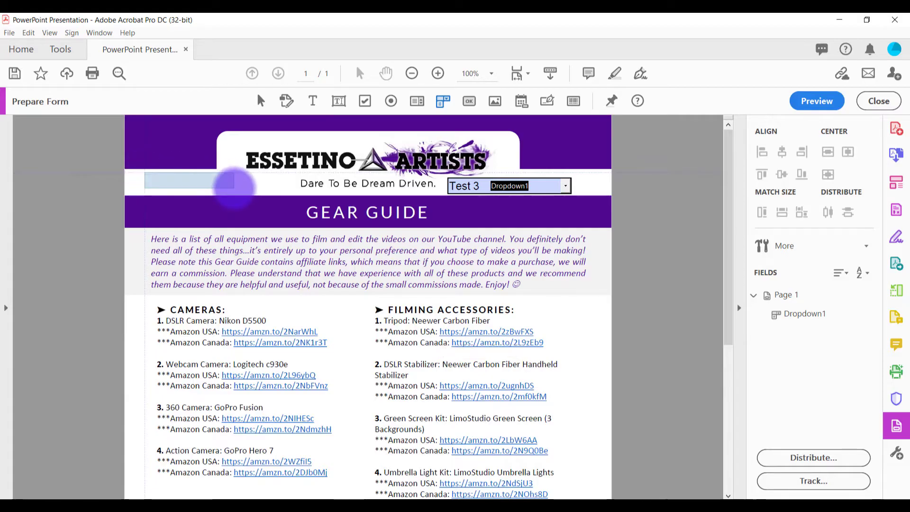
mouse_move(276, 189)
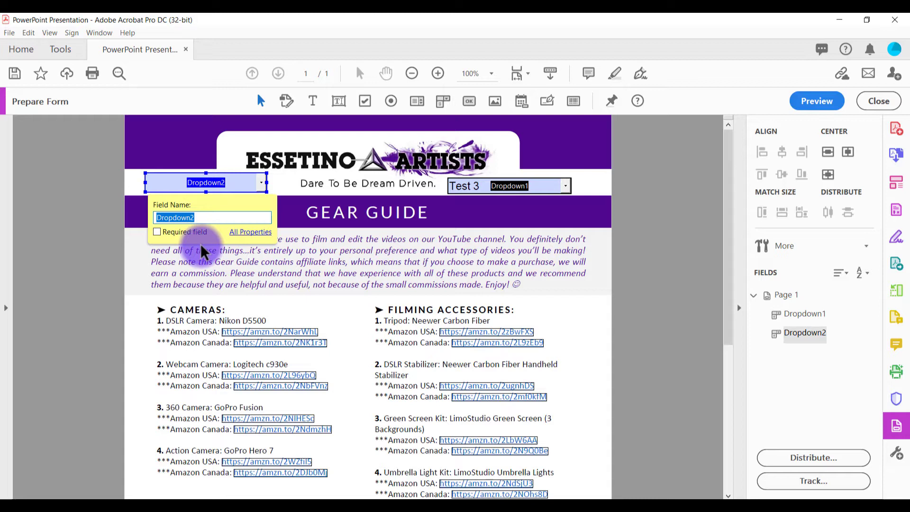
Rename the new drop-down field from Dropdown2 to Cameras
text(Camera)
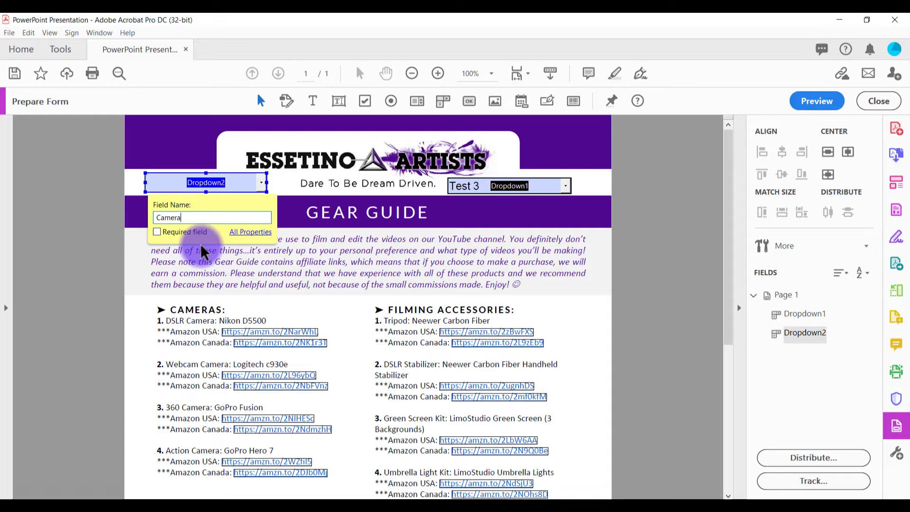
text(s)
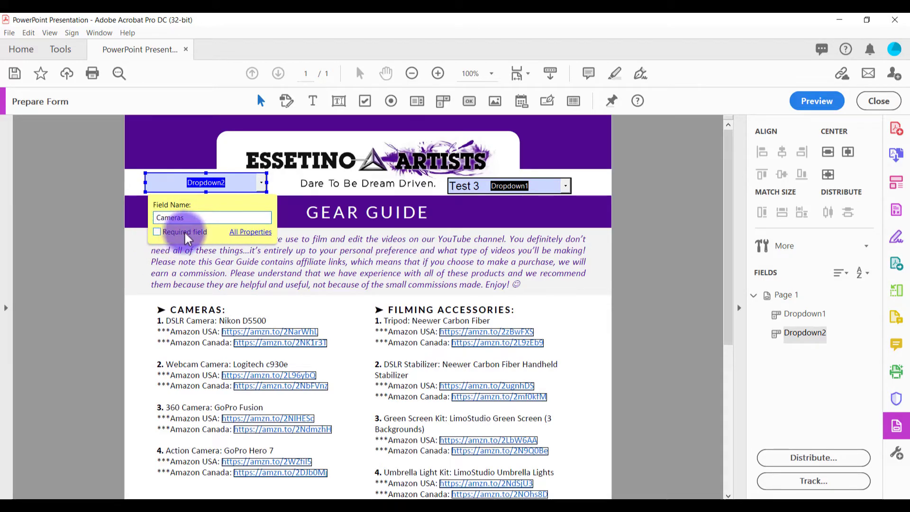
mouse_move(219, 241)
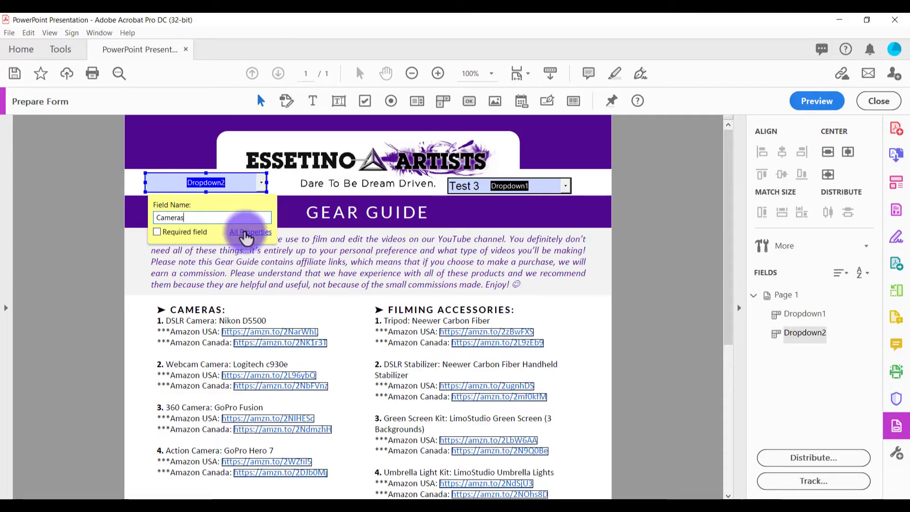
click(251, 232)
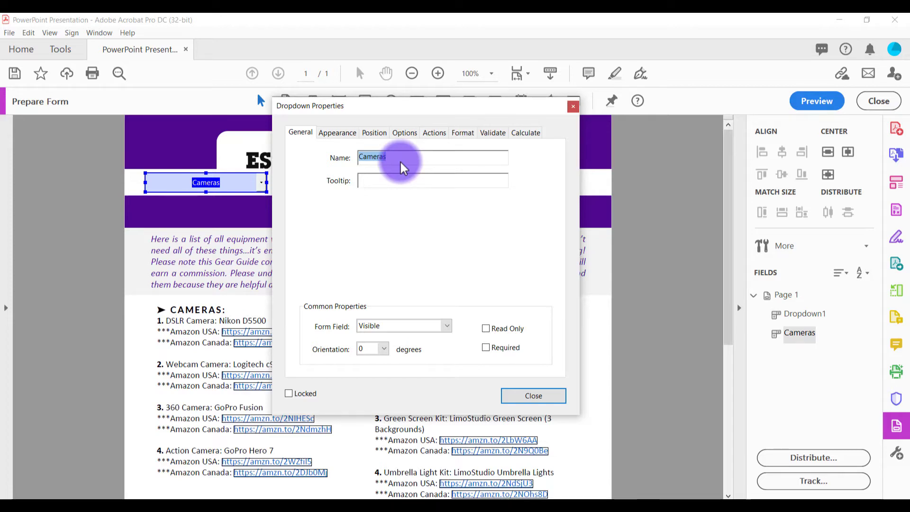
Add Test 1, Test 2 and Test 3 as Cameras items, then begin entering Choose One
click(404, 132)
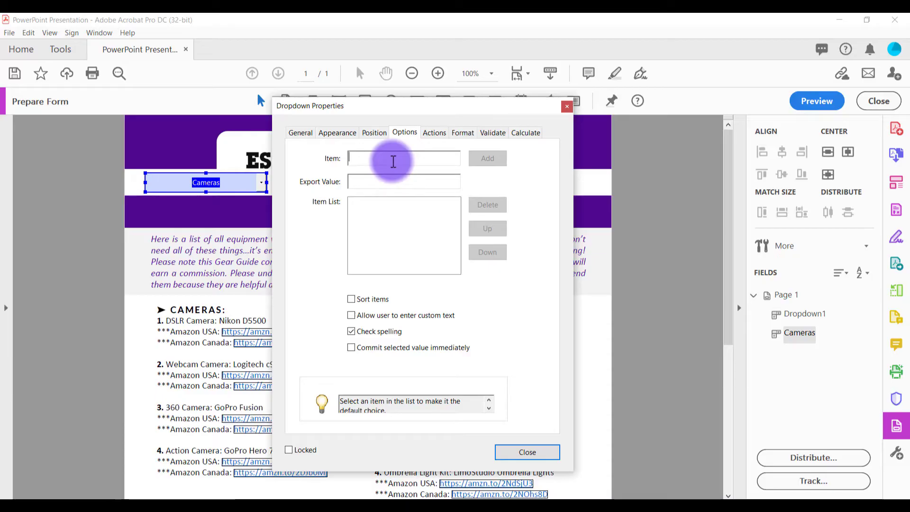
text(Te)
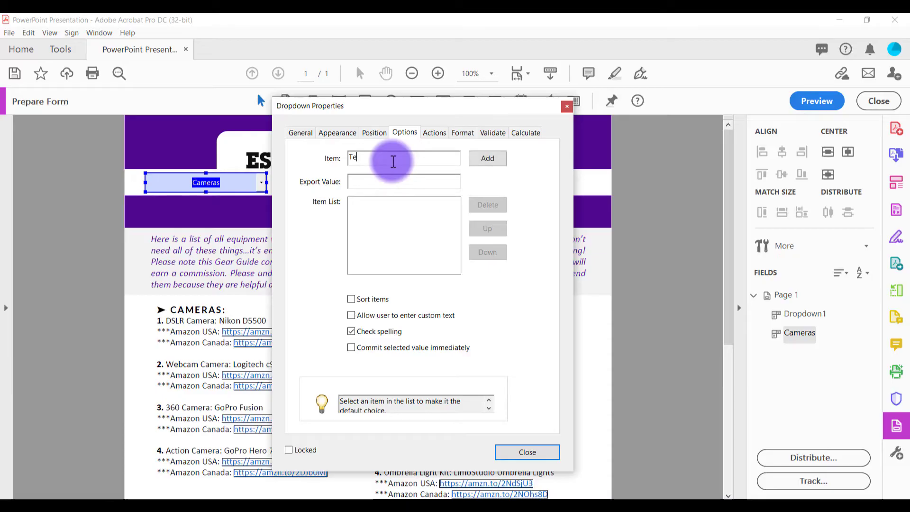
text(st 1)
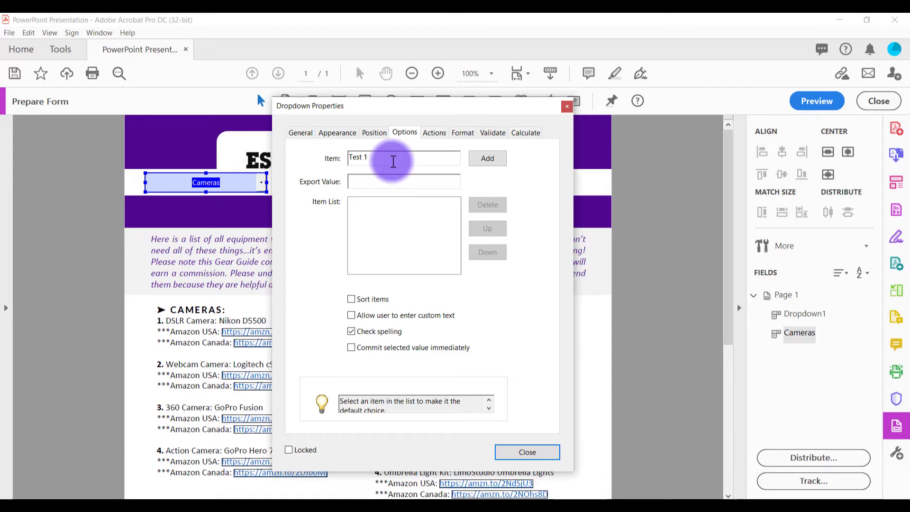
click(487, 158)
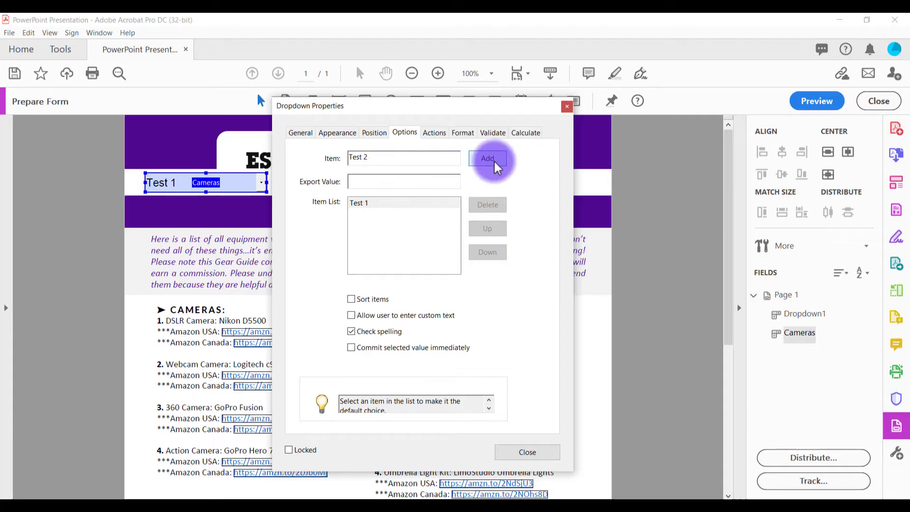
click(487, 158)
text(3)
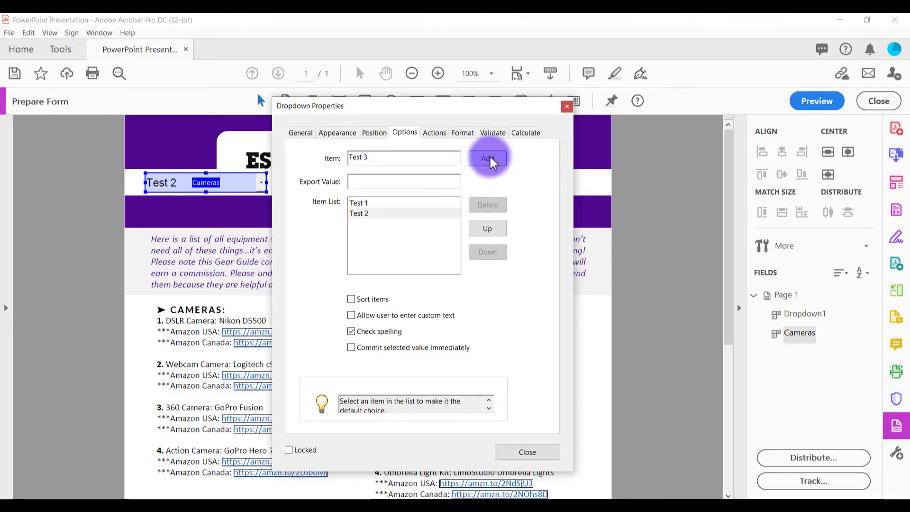
click(488, 158)
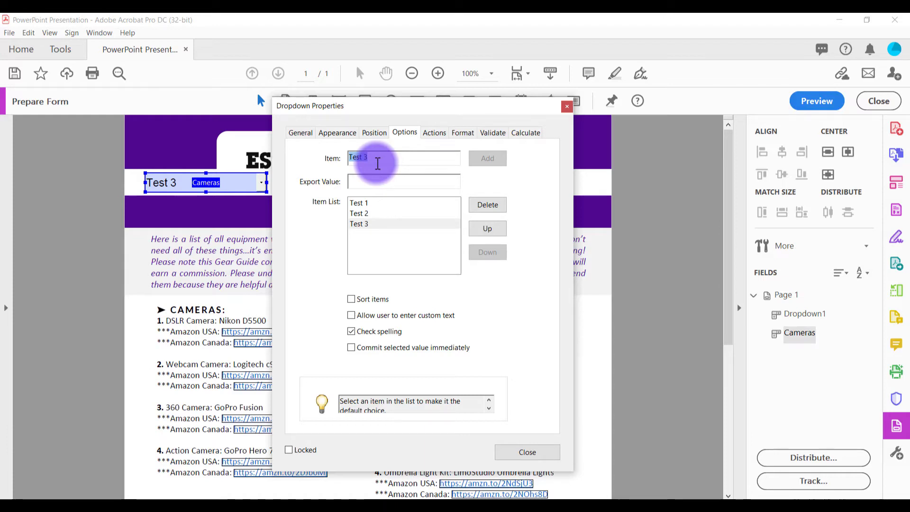
text(Choose One)
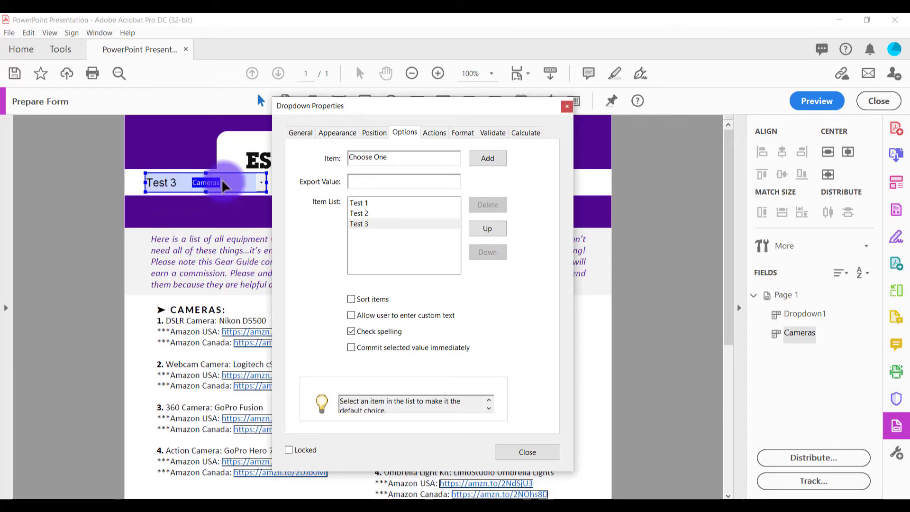
Add Choose One, move Test 3 up and back down, and make Choose One the default
click(487, 157)
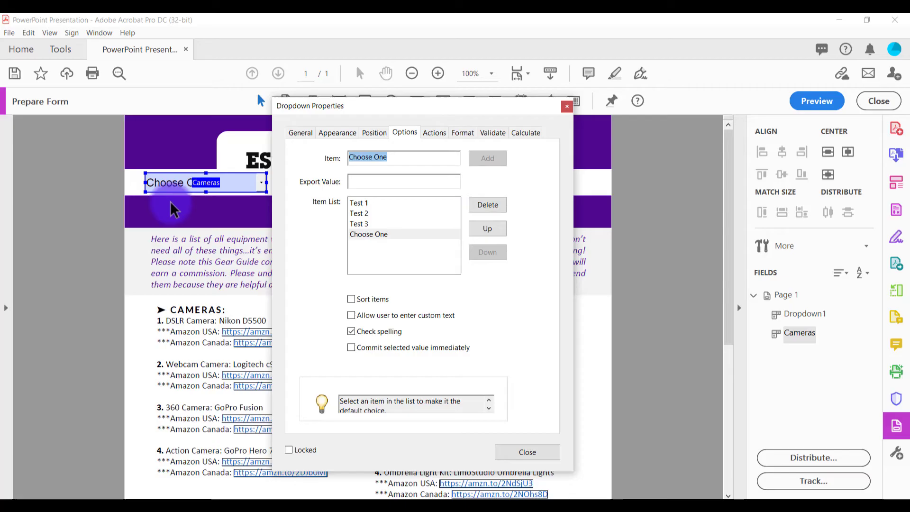
mouse_move(174, 191)
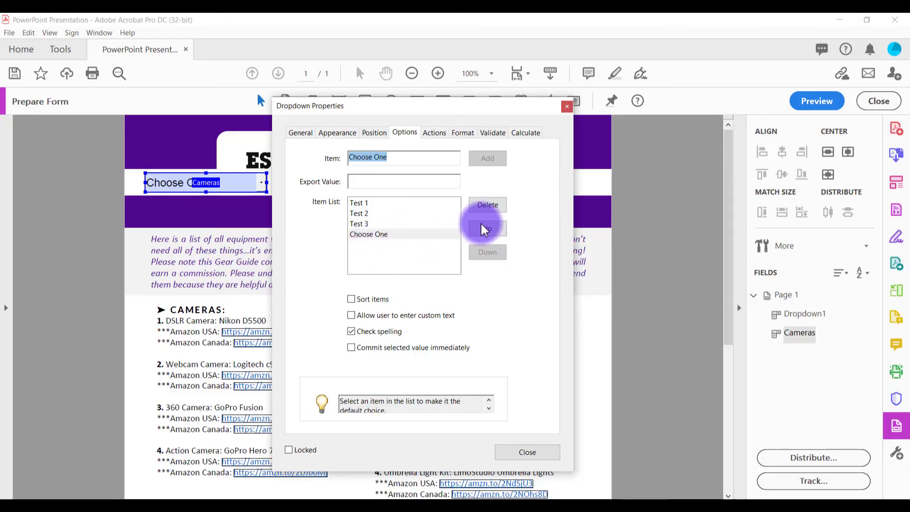
click(359, 223)
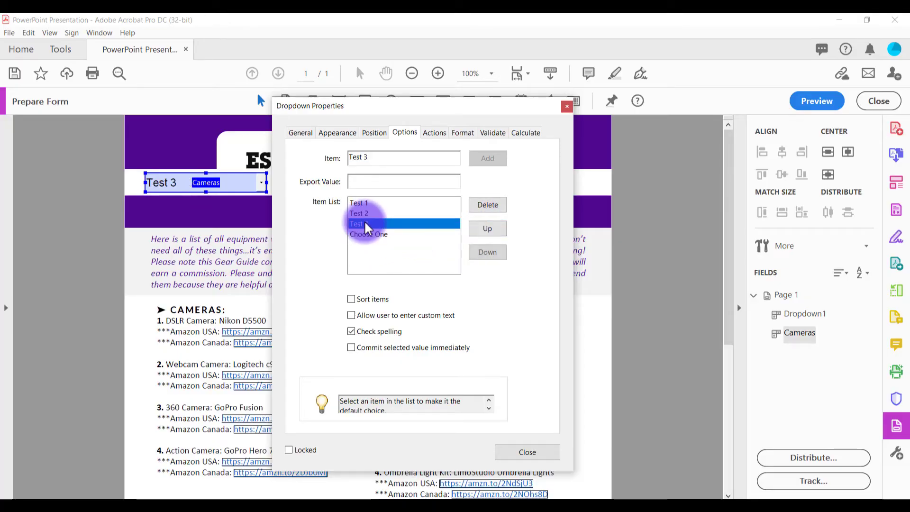
click(487, 228)
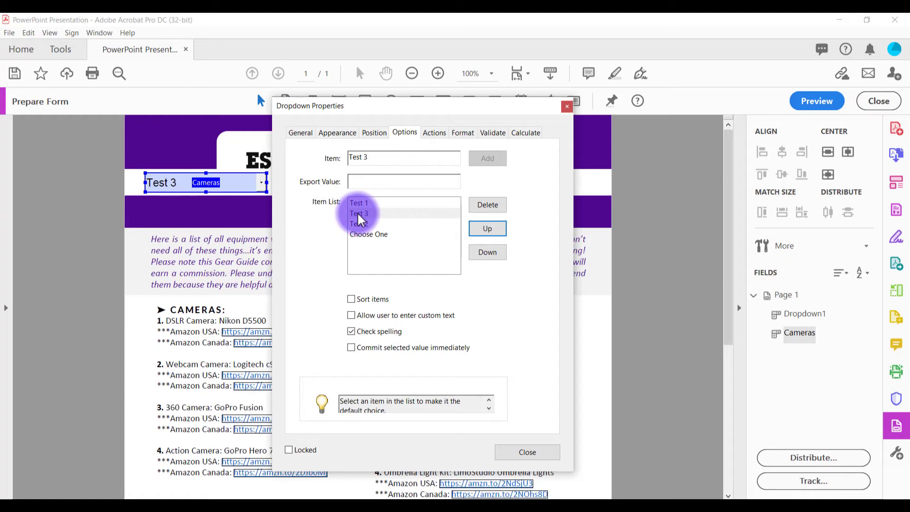
click(487, 228)
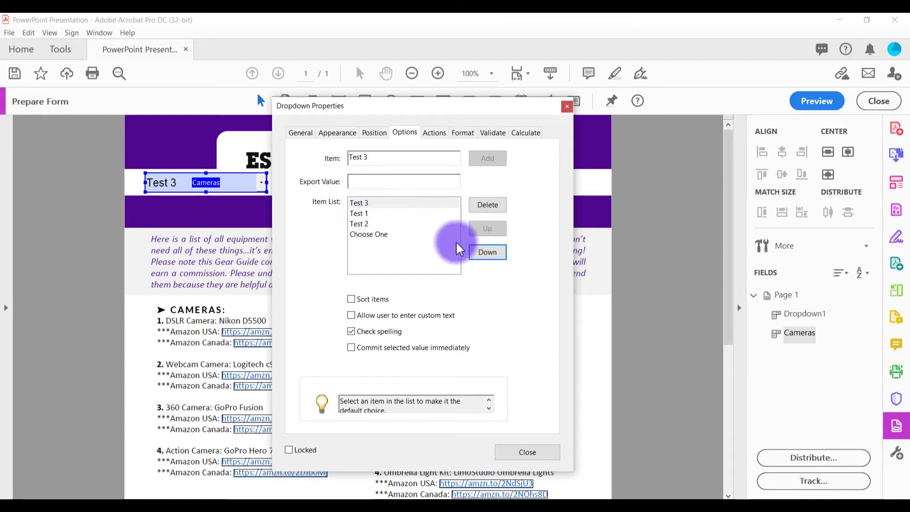
click(488, 252)
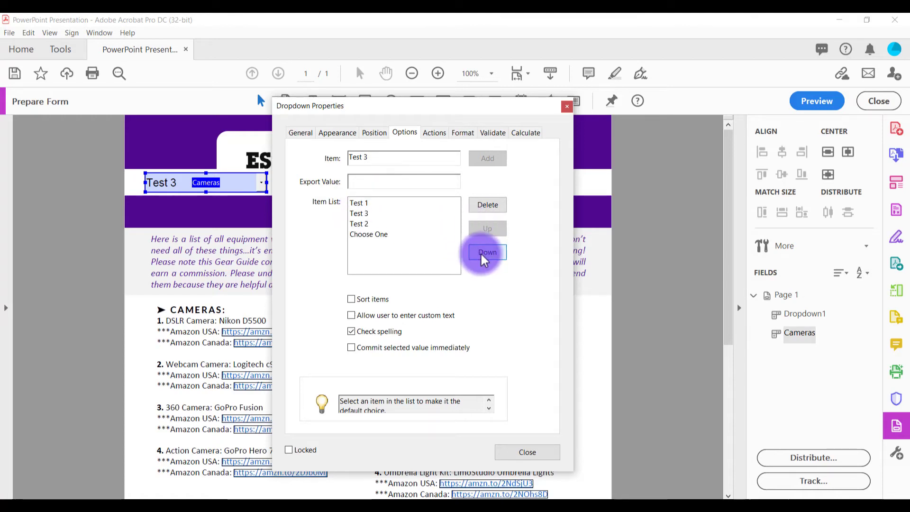
click(487, 252)
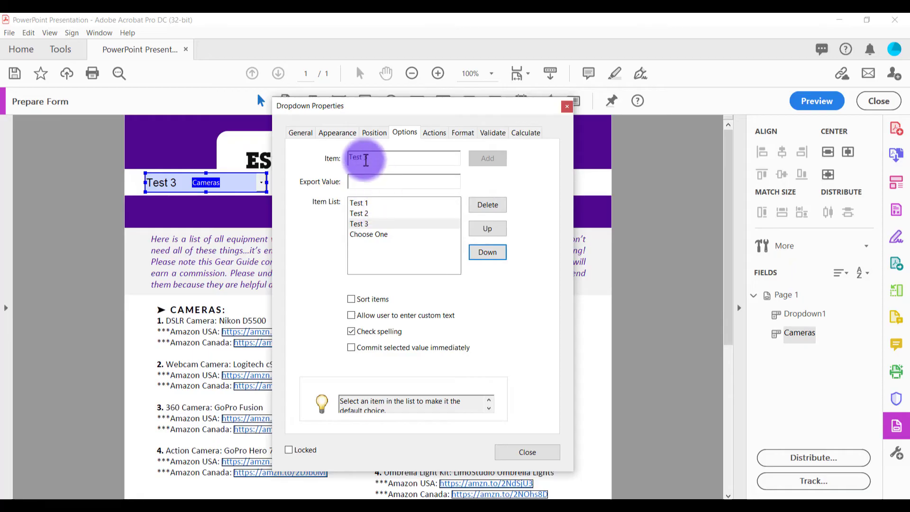
click(359, 223)
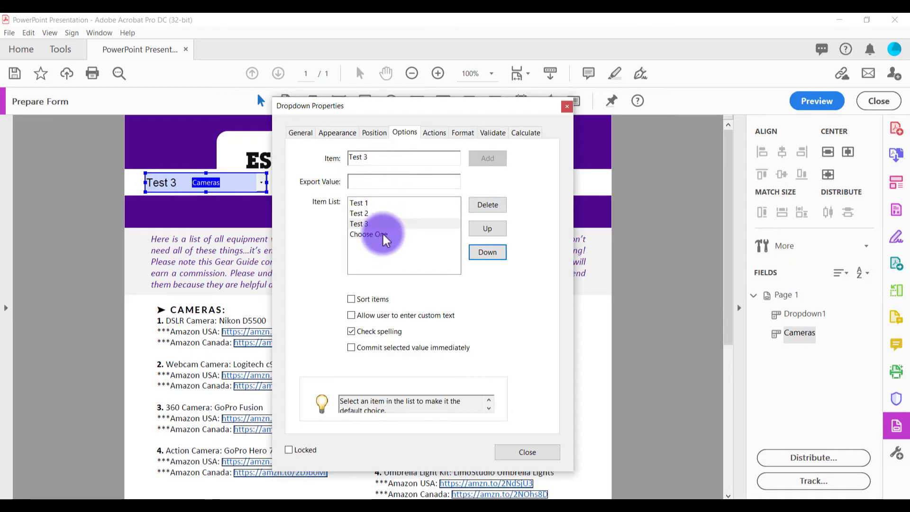
click(368, 234)
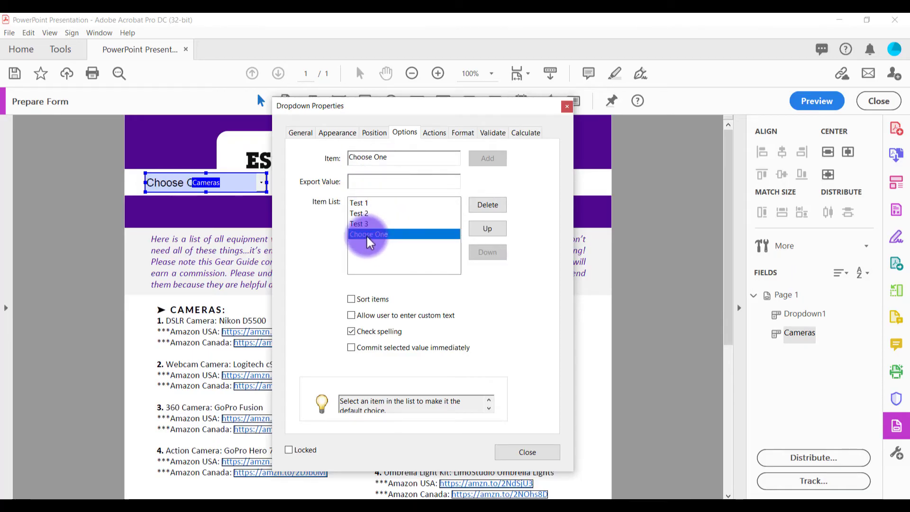
Review the Cameras field's appearance font size and font, then close Dropdown Properties
click(337, 132)
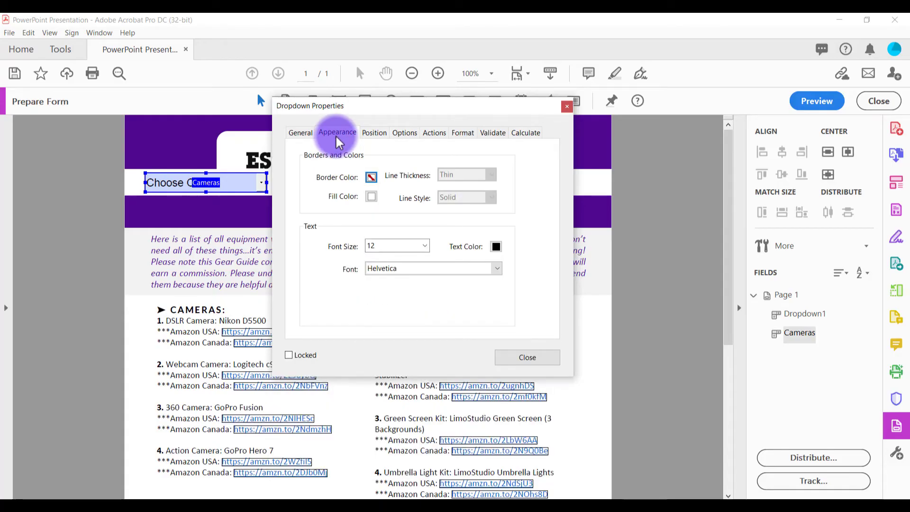
click(395, 246)
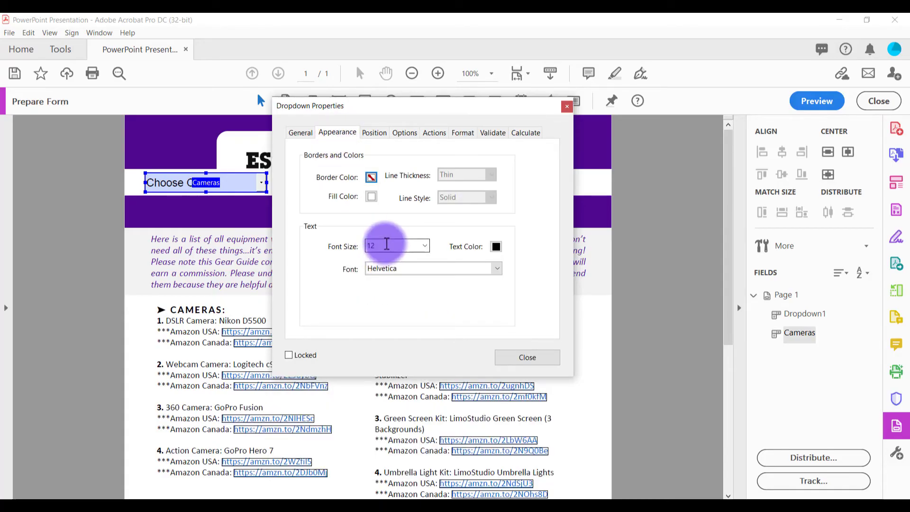
click(497, 268)
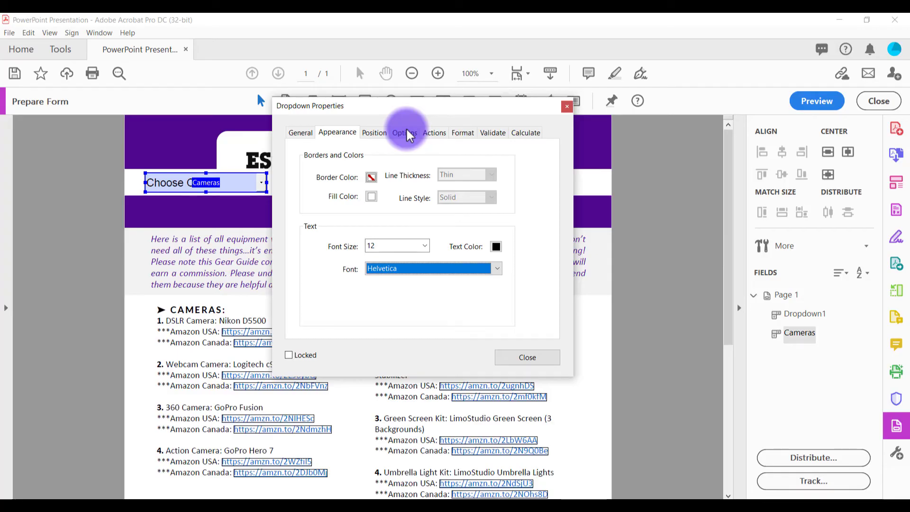
click(526, 357)
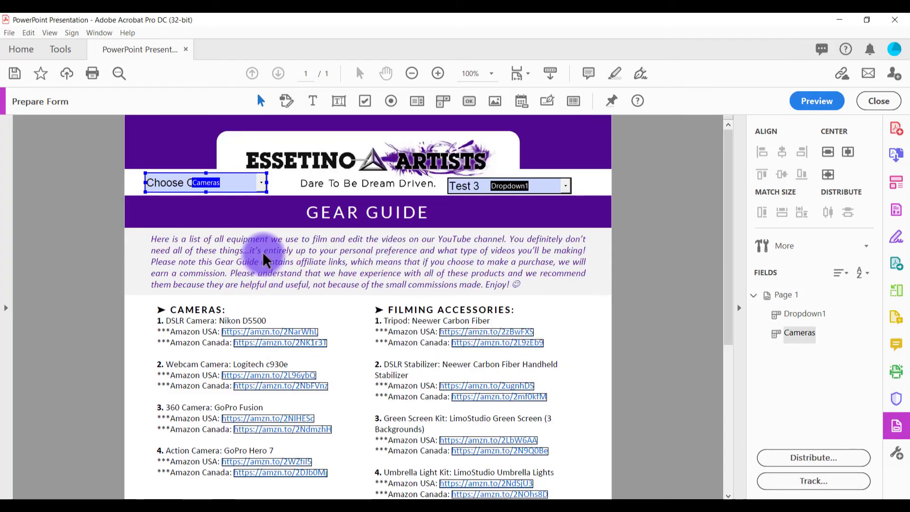
mouse_move(817, 100)
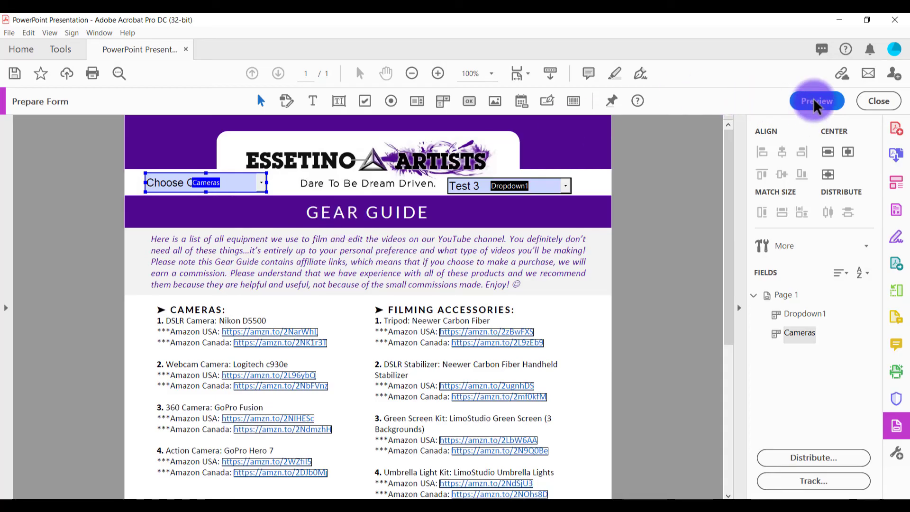
Preview the form and choose Test 1 from the Cameras drop-down
click(817, 101)
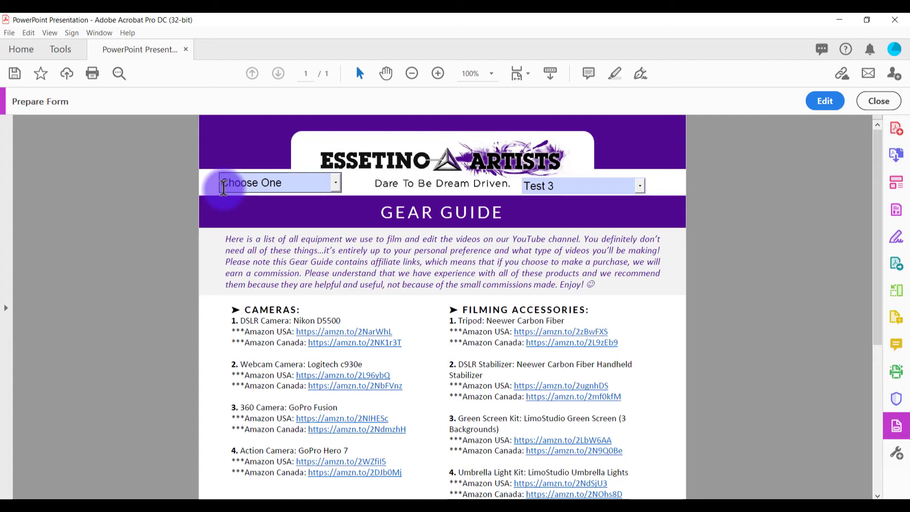
click(335, 182)
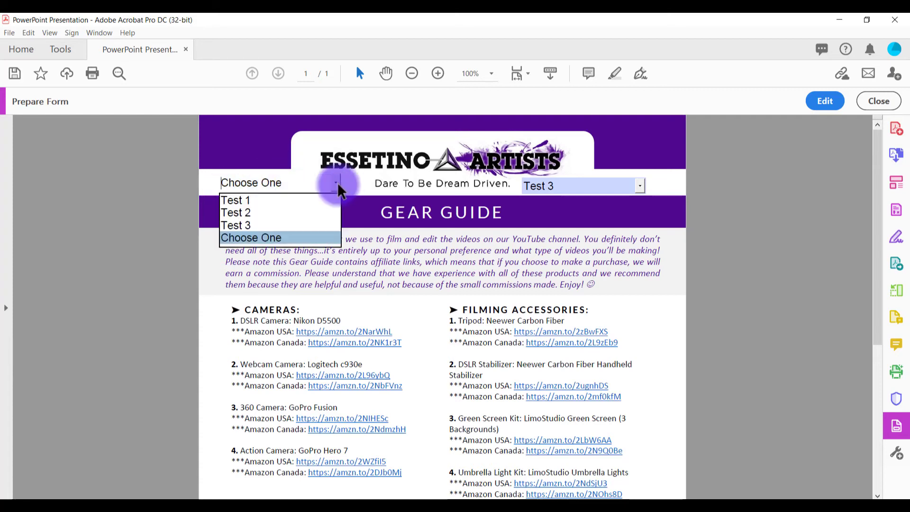
click(236, 212)
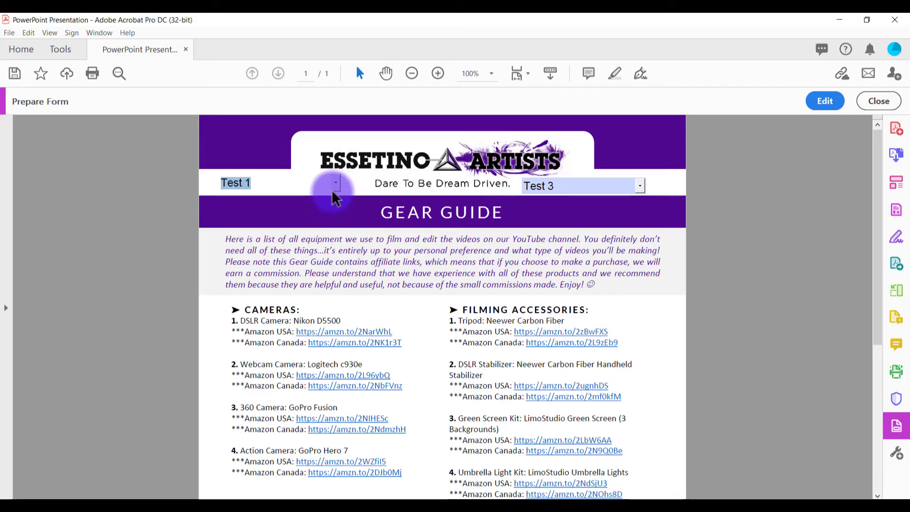
Leave preview and reopen the Cameras field's Dropdown Properties
click(825, 101)
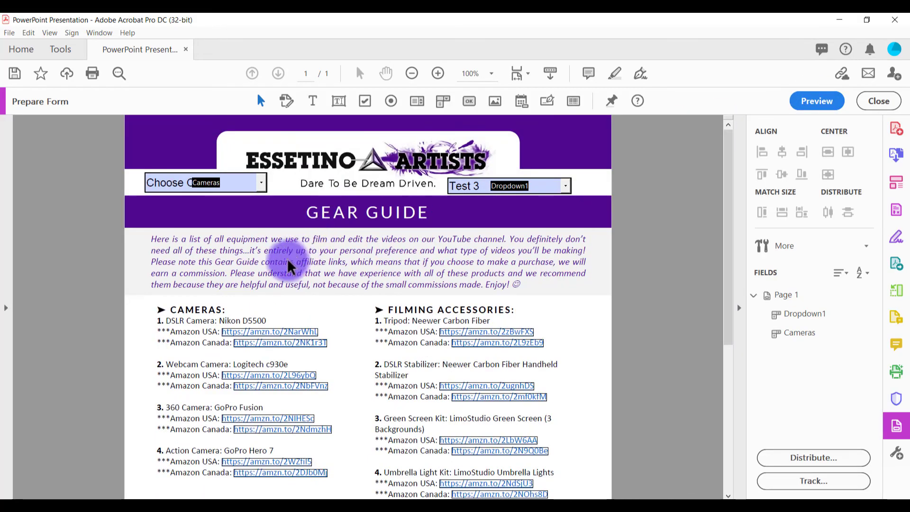
click(205, 182)
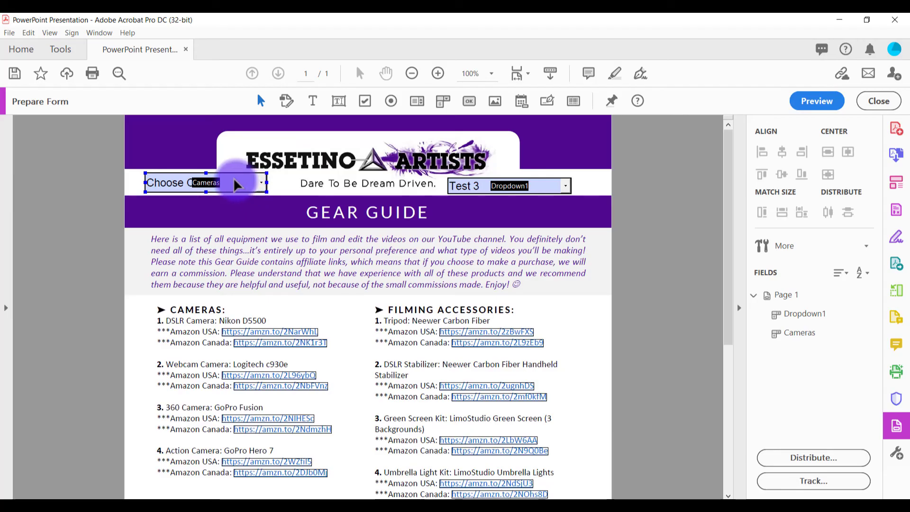
double_click(200, 182)
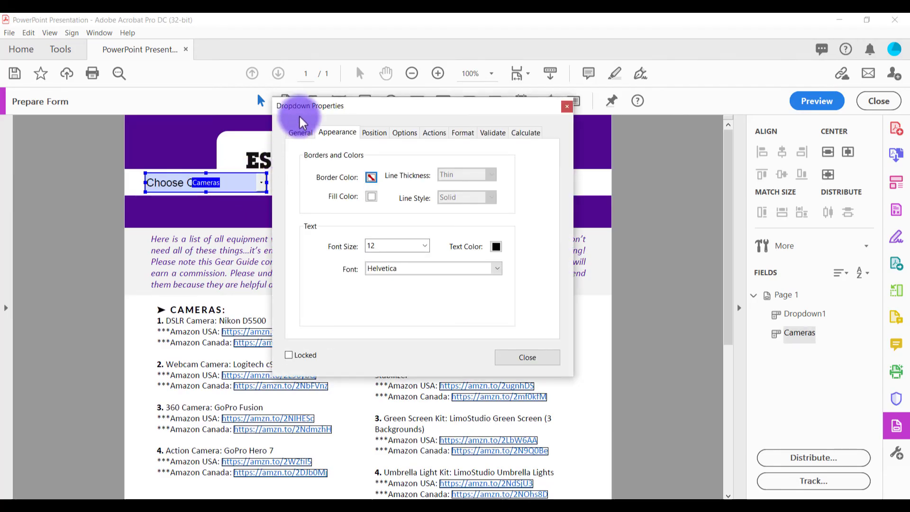
mouse_move(300, 133)
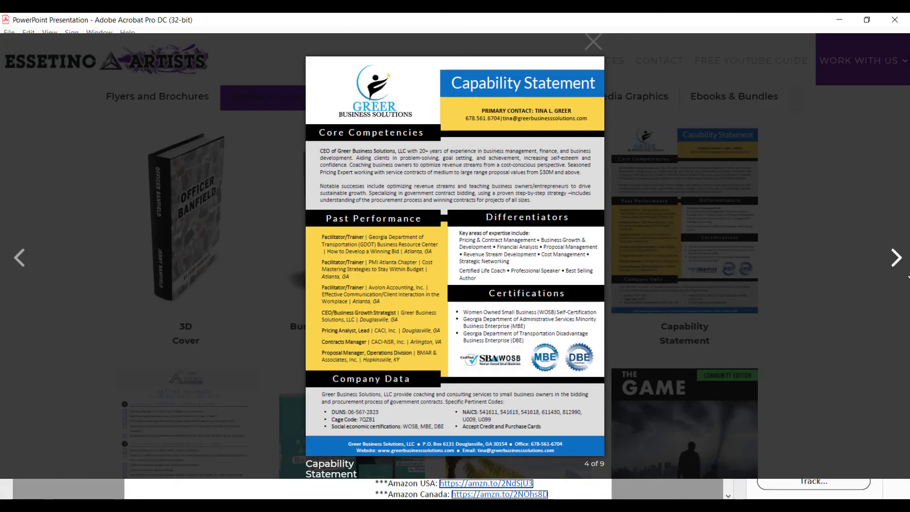
Close the Cameras Dropdown Properties and return to the Prepare Form view
click(896, 258)
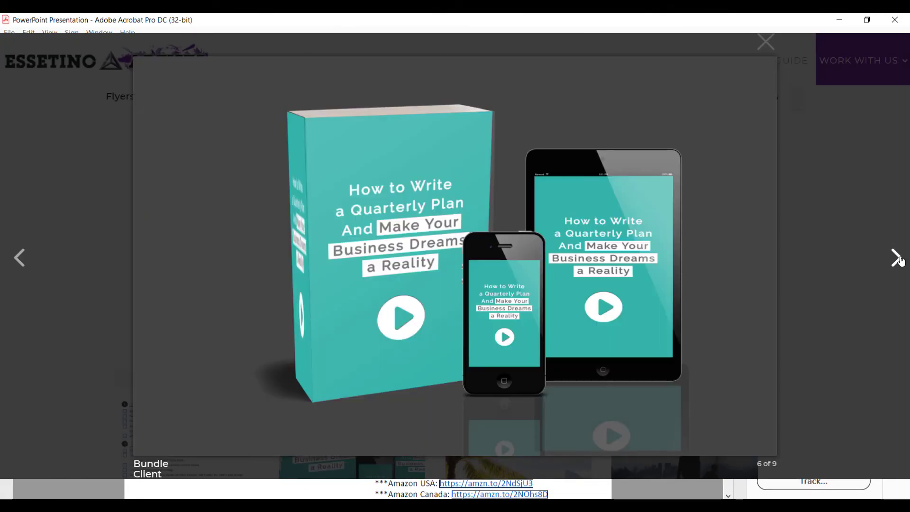
click(897, 258)
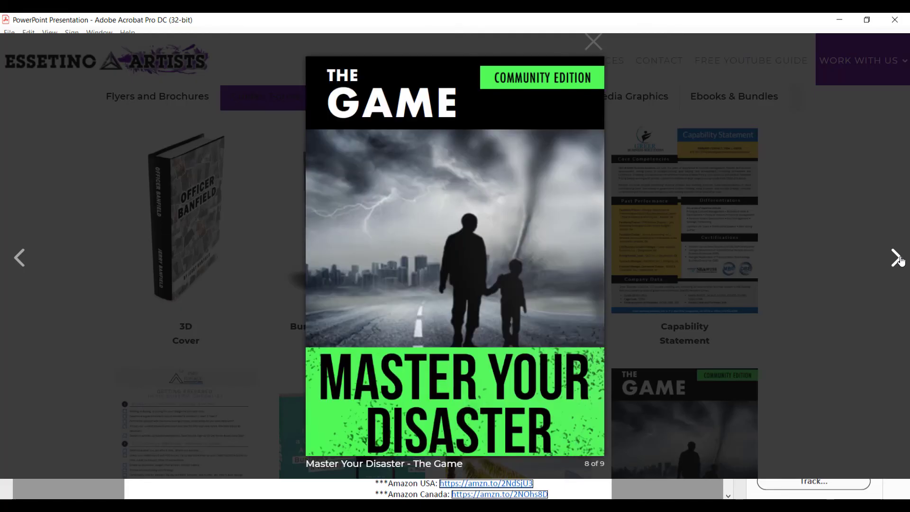
click(895, 257)
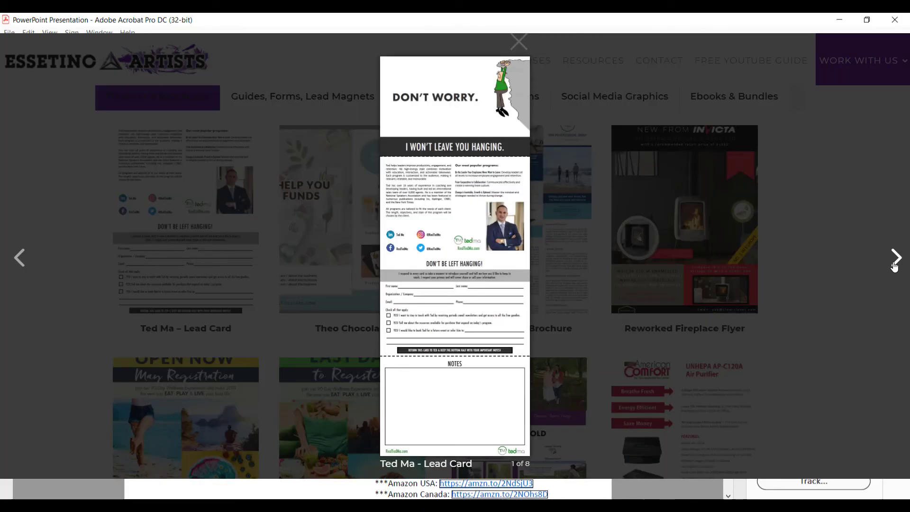
click(896, 257)
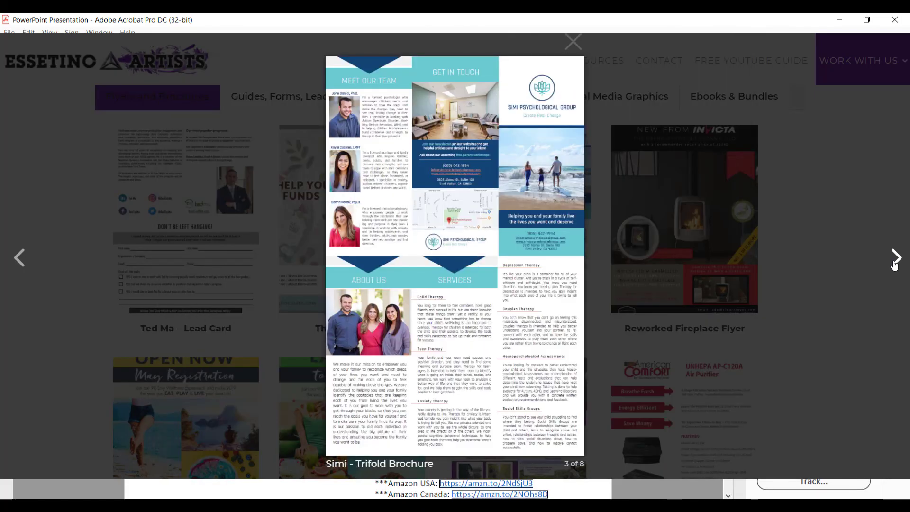
click(896, 257)
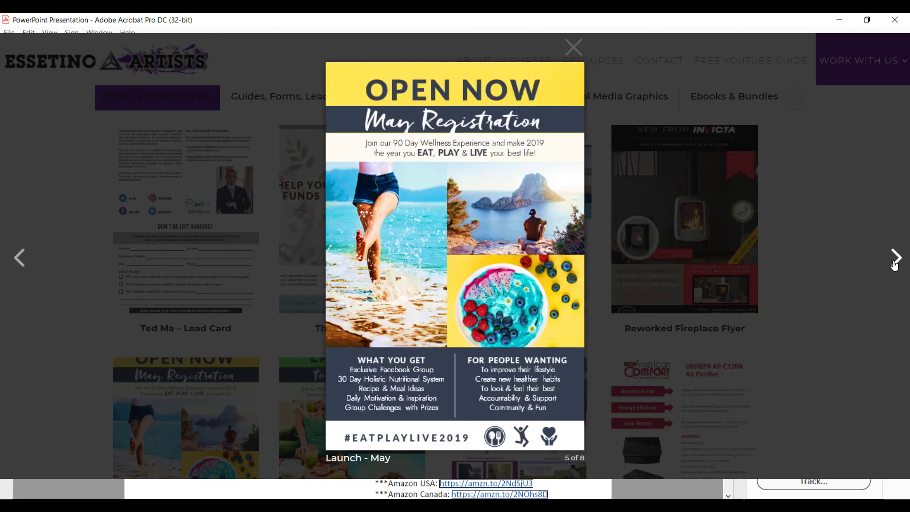
click(573, 46)
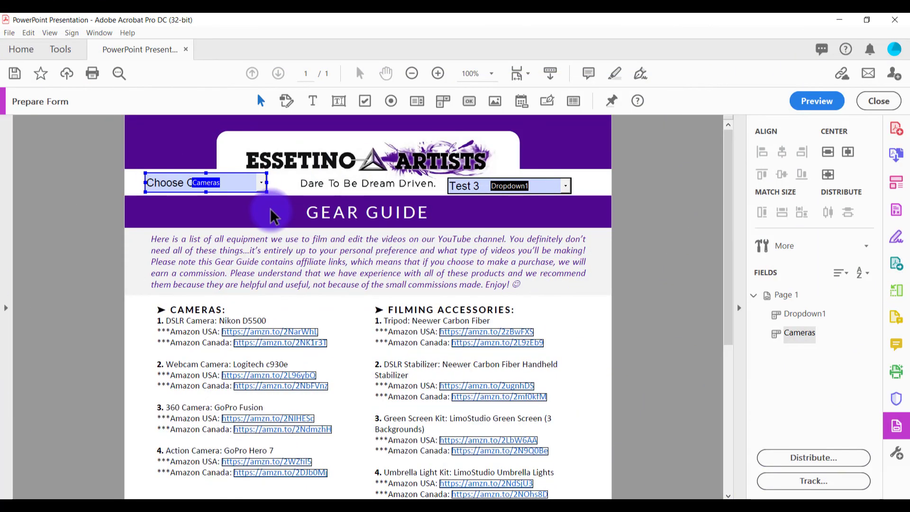